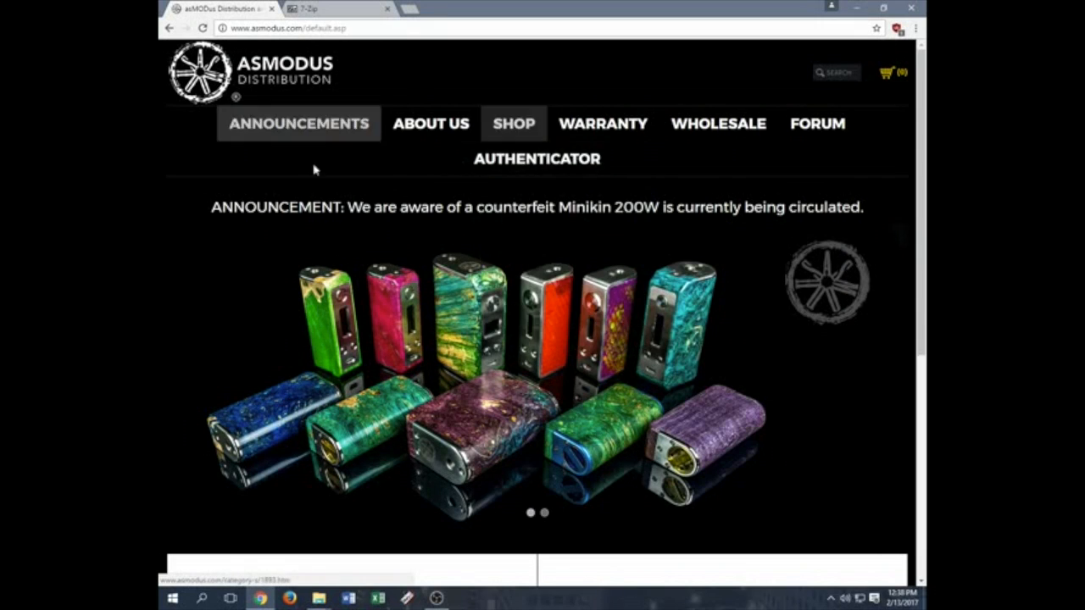
Step: Browse Shop > Mods > Minikin to the Minikin 2 180W page and scroll to its firmware instructions
{"action": "left_click", "coordinate": [513, 124]}
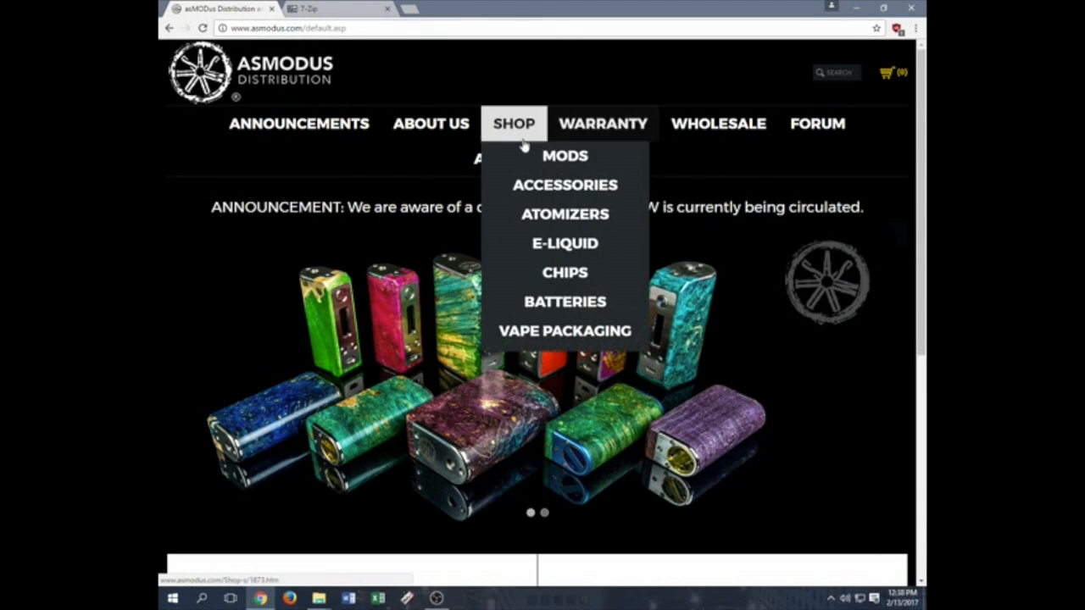
{"action": "mouse_move", "coordinate": [564, 155]}
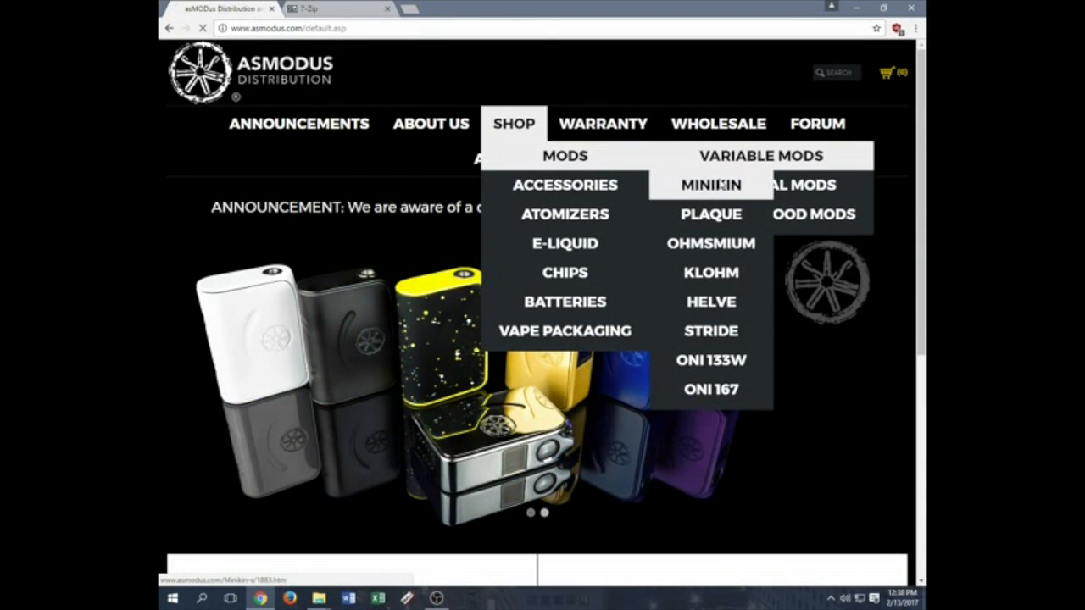
{"action": "left_click", "coordinate": [710, 185]}
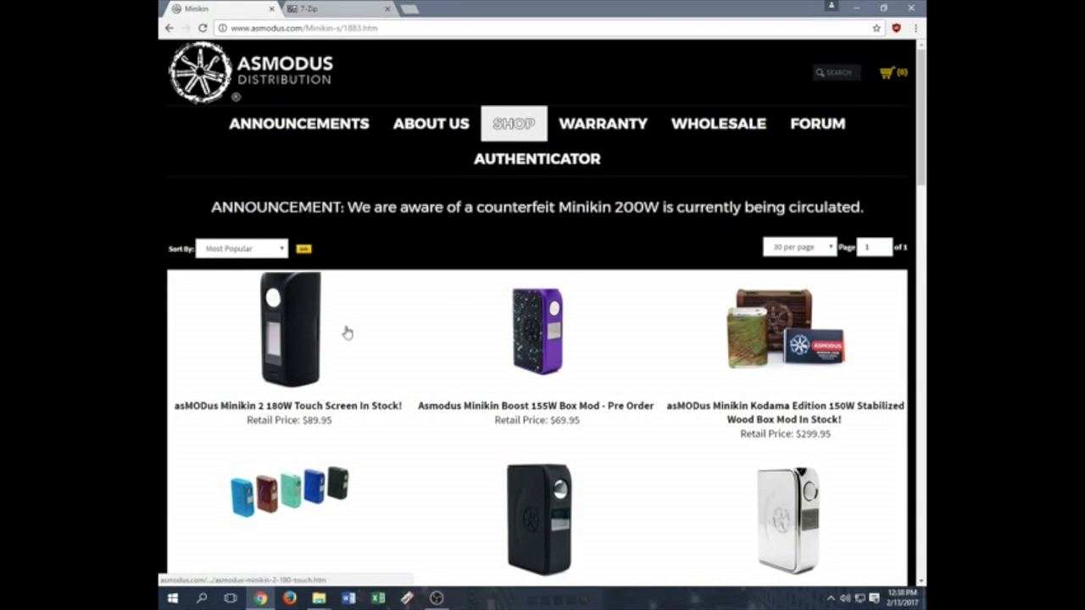
{"action": "left_click", "coordinate": [279, 334]}
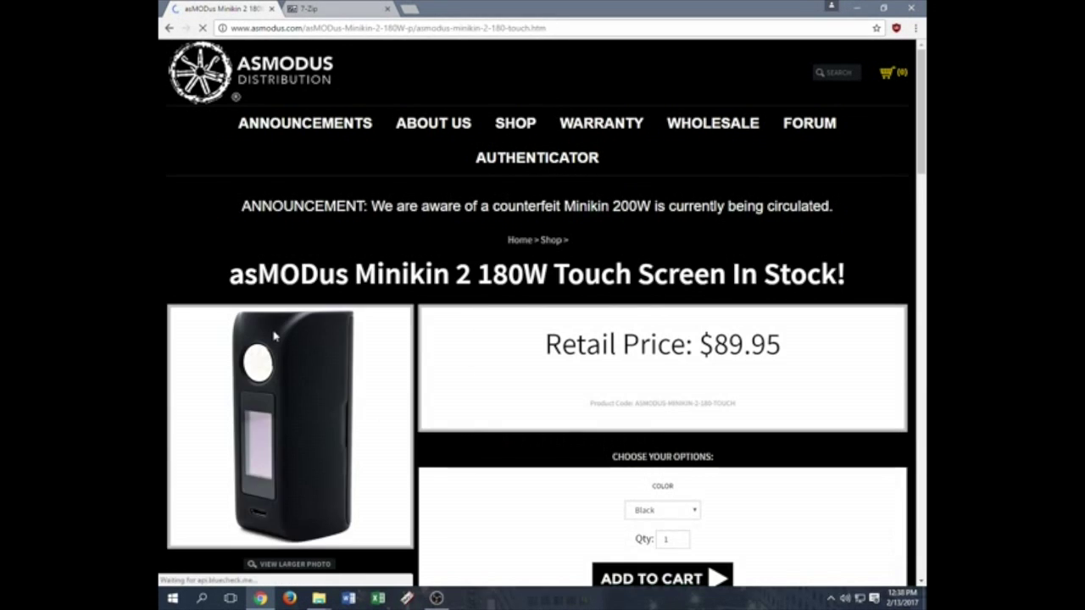
{"action": "scroll", "scroll_direction": "down", "scroll_amount": 3}
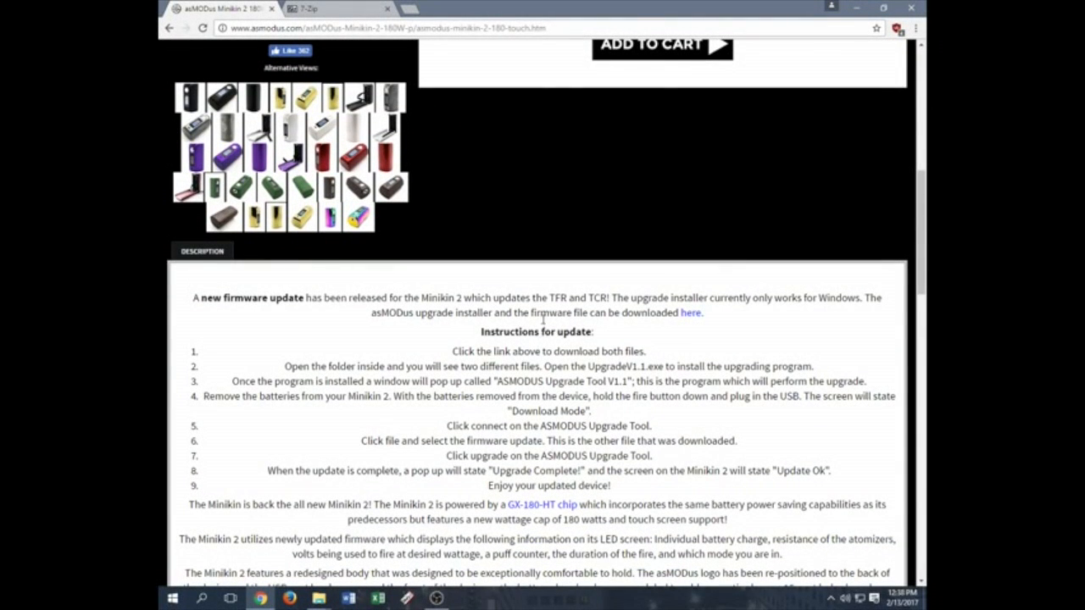
{"action": "mouse_move", "coordinate": [696, 321]}
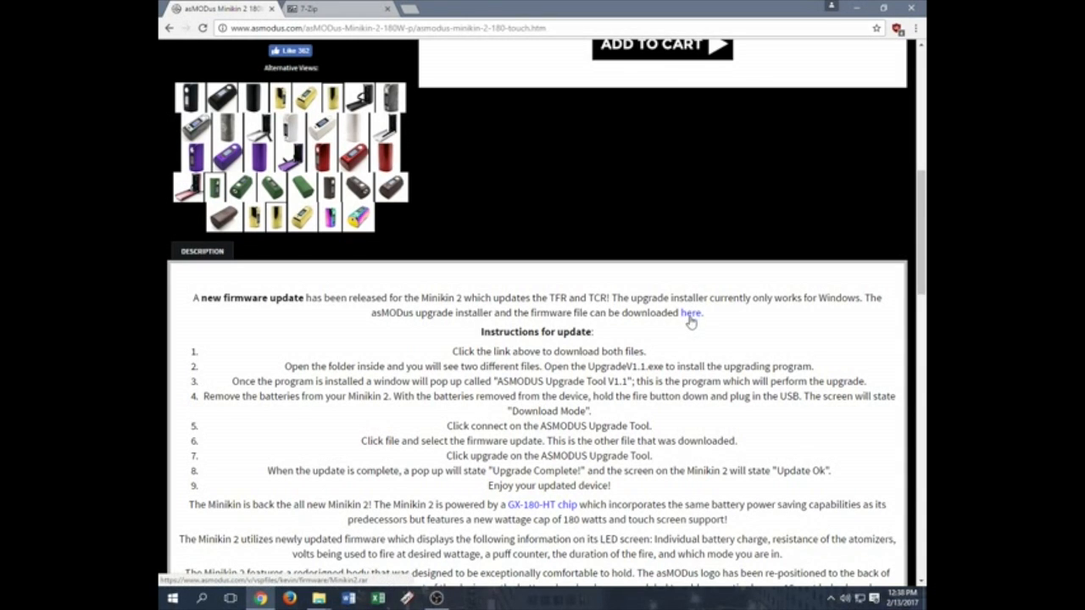
{"action": "mouse_move", "coordinate": [350, 283]}
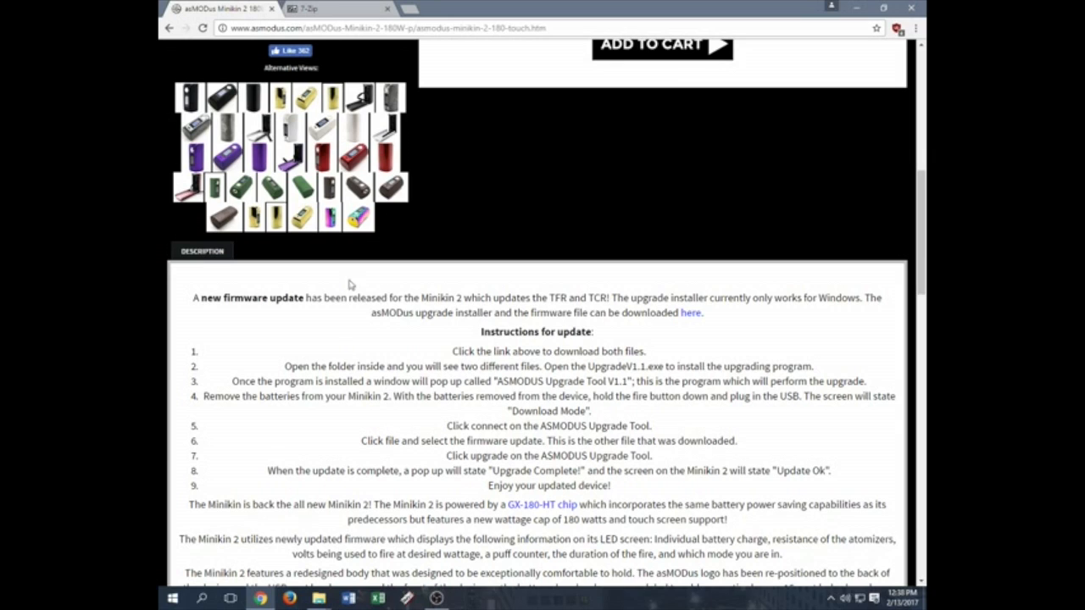
{"action": "mouse_move", "coordinate": [538, 352]}
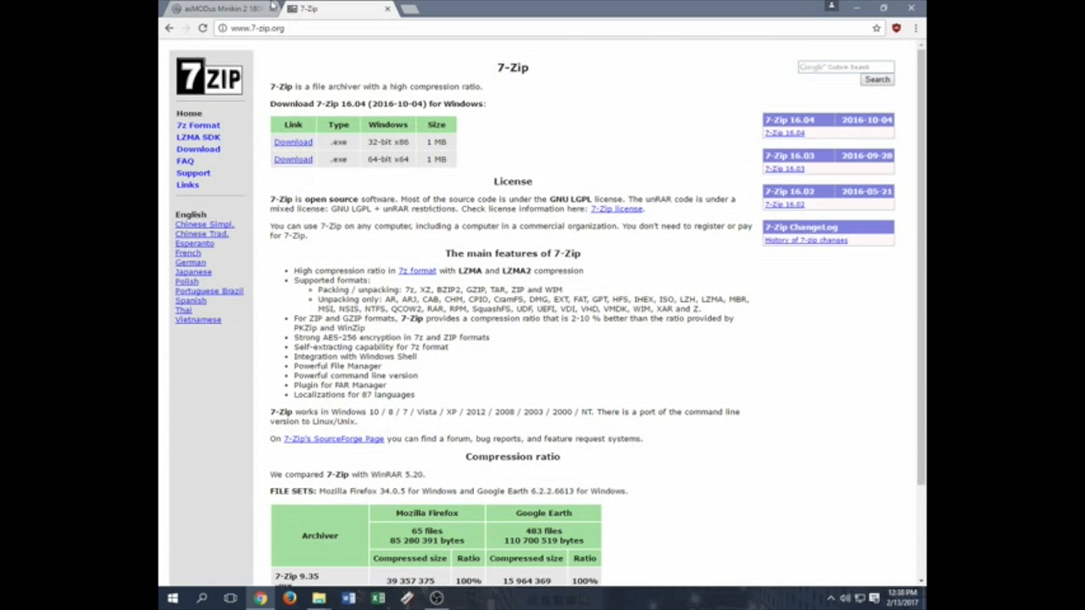
Step: Switch from the 7-Zip downloads tab back to the asMODus Minikin 2 tab
{"action": "left_click", "coordinate": [212, 15]}
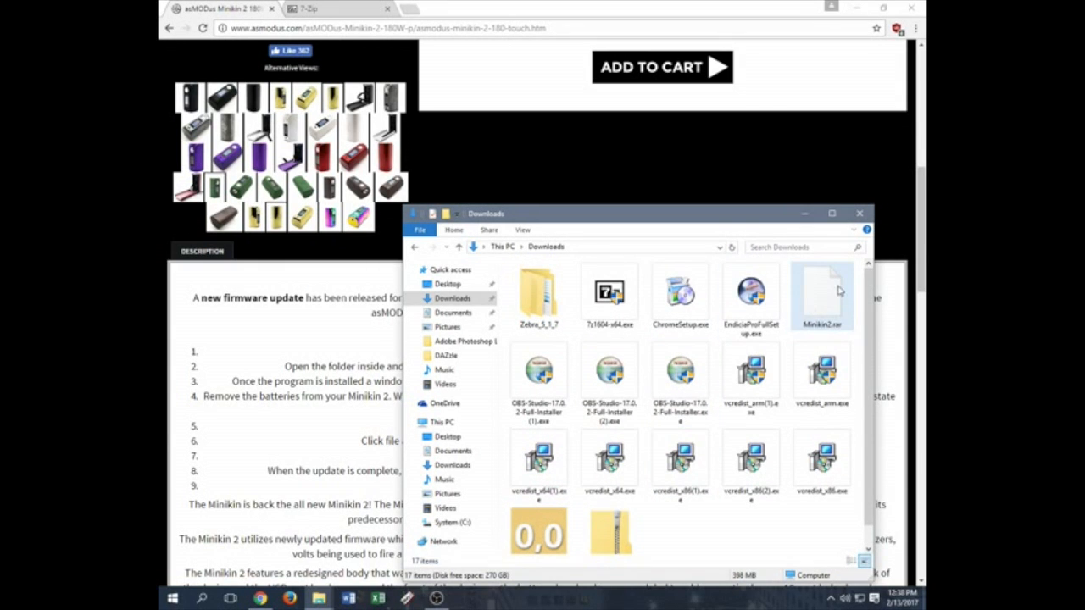
{"action": "mouse_move", "coordinate": [809, 293]}
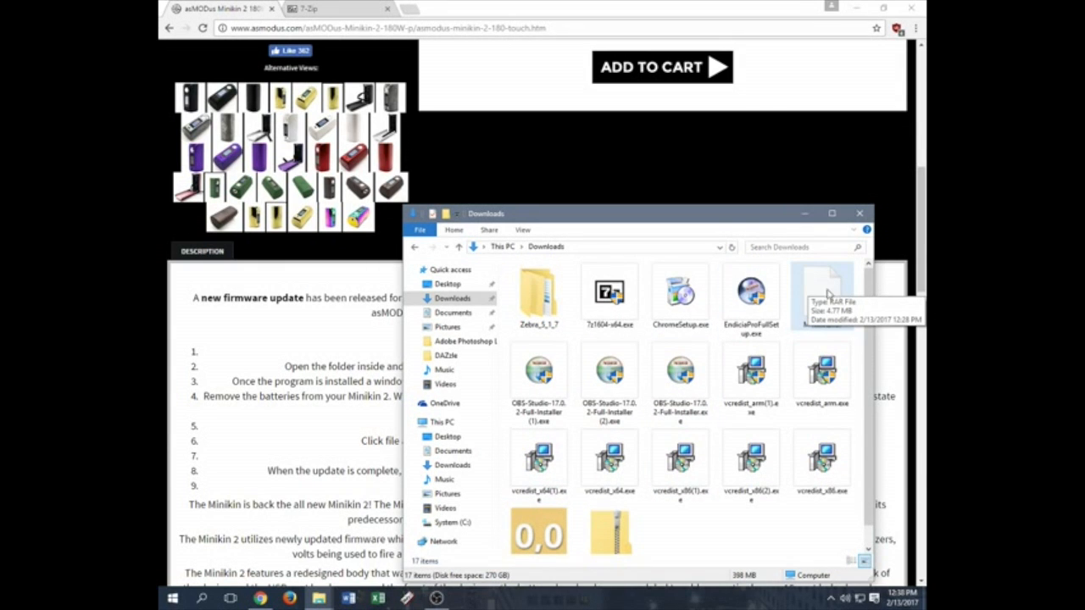
Step: Bring up the 7-Zip extraction options for Minikin2.rar in Downloads
{"action": "right_click", "coordinate": [822, 279]}
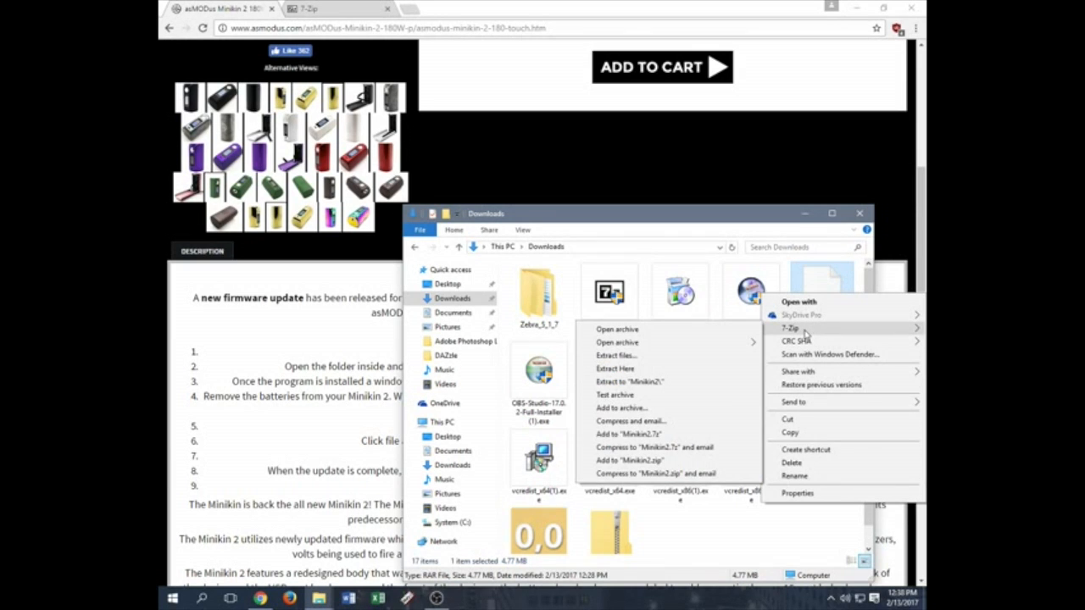
{"action": "mouse_move", "coordinate": [650, 367]}
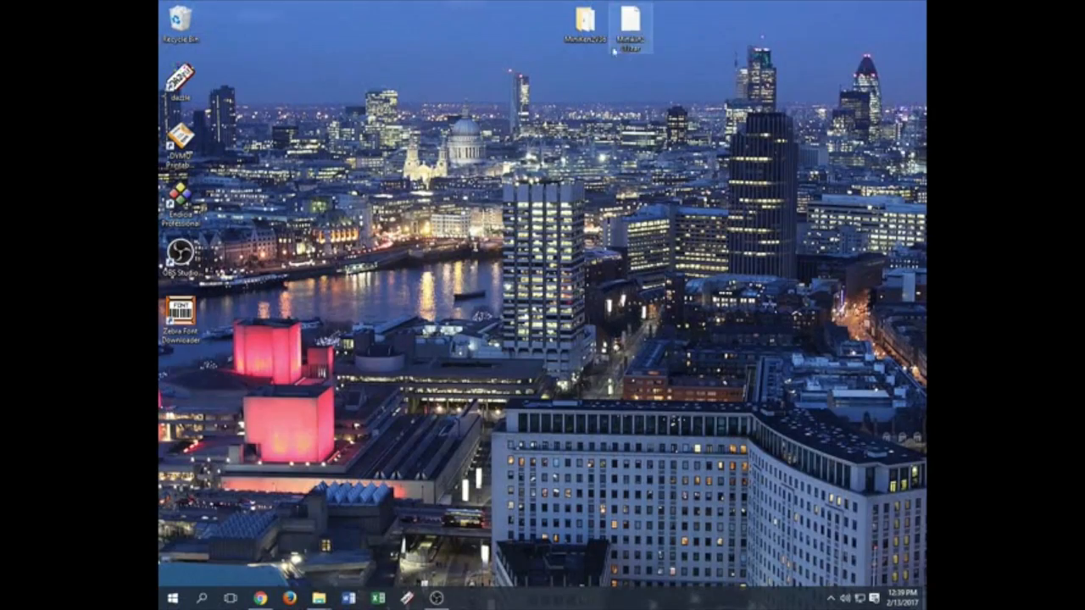
Step: Select the extracted Minikin2 folder on the desktop
{"action": "left_click", "coordinate": [579, 20]}
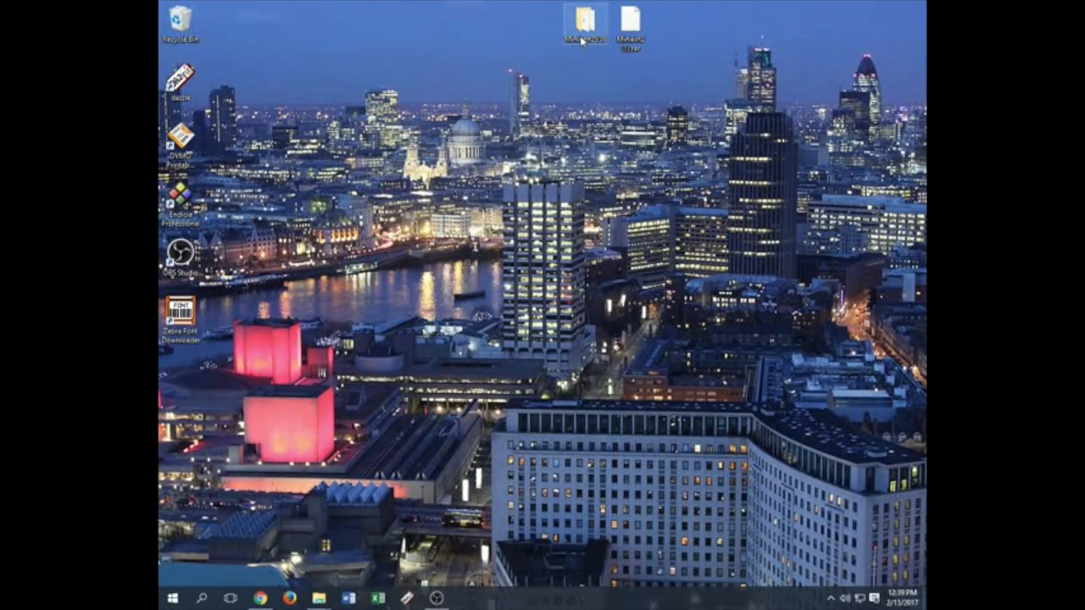
Step: Run UpgradeV1.1.exe from the extracted MiniKen2V36 folder
{"action": "double_click", "coordinate": [578, 22]}
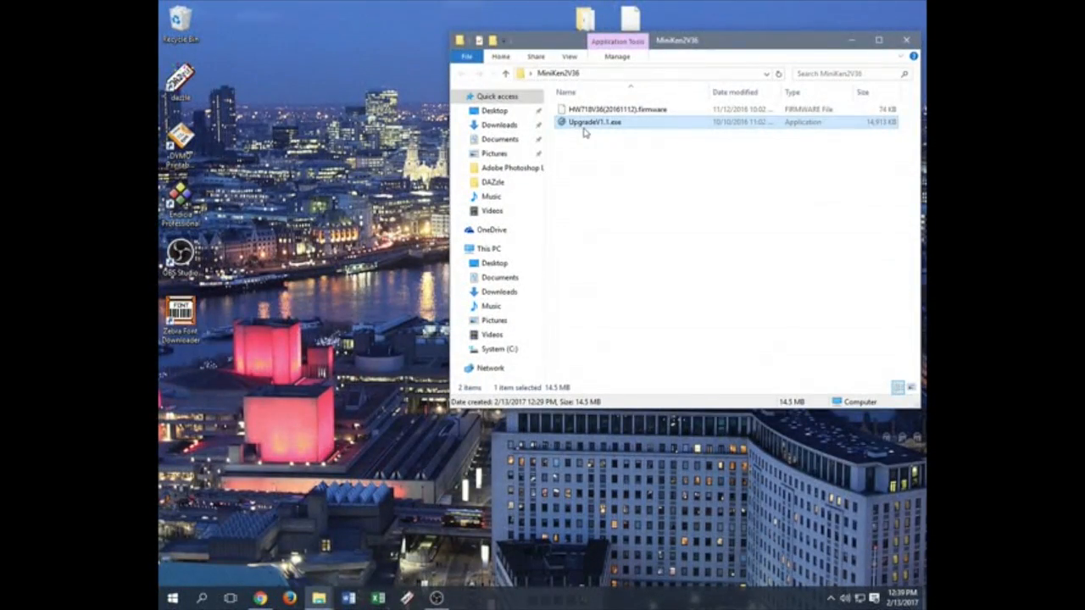
{"action": "double_click", "coordinate": [601, 122]}
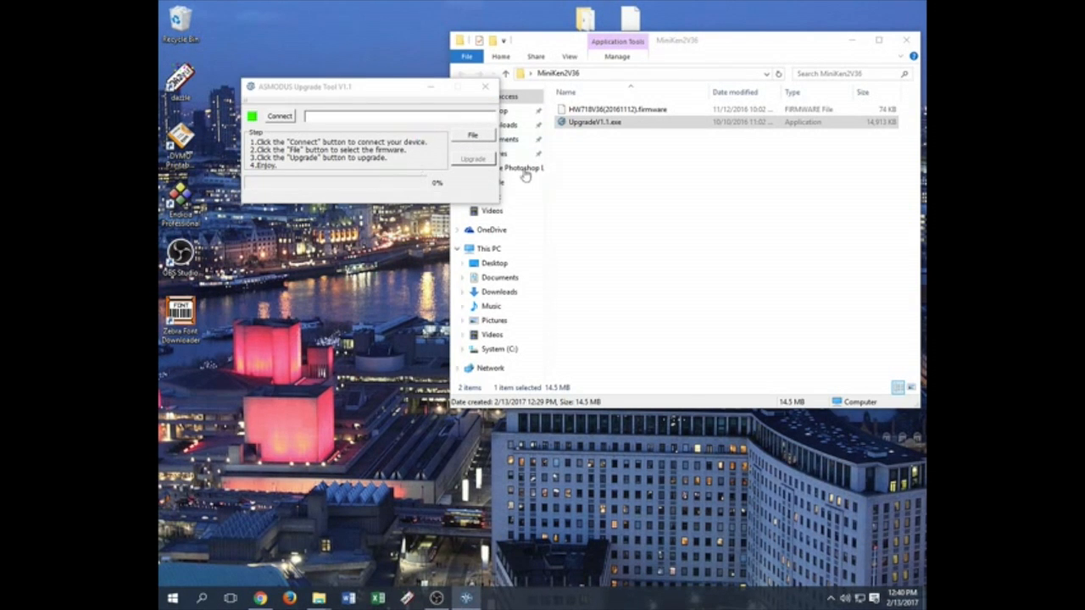
{"action": "left_click", "coordinate": [470, 135]}
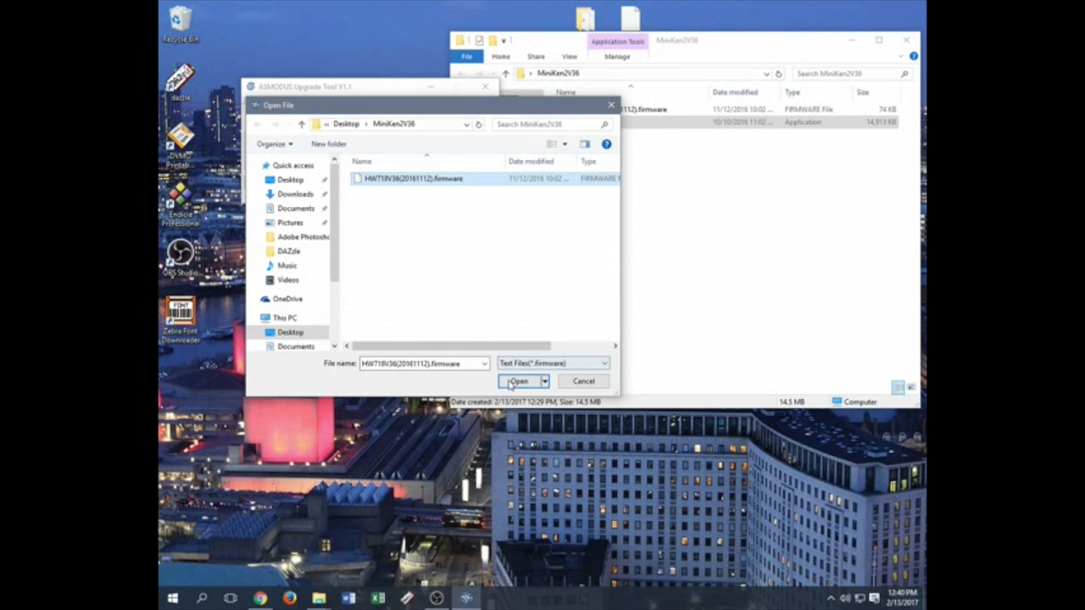
{"action": "left_click", "coordinate": [522, 380]}
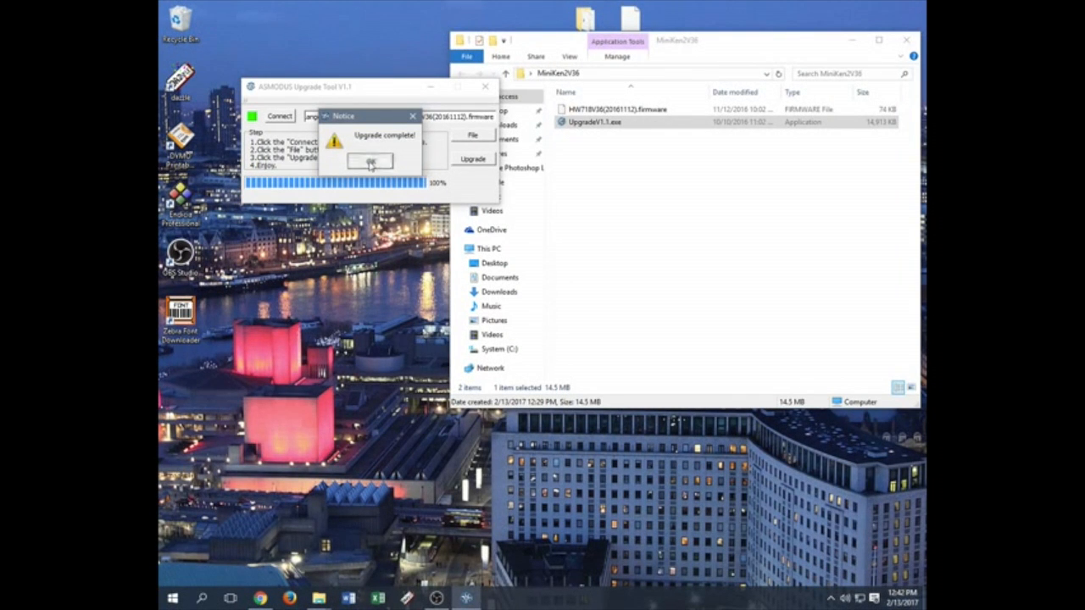
Step: Dismiss the 'Upgrade complete!' notice with OK
{"action": "left_click", "coordinate": [370, 162]}
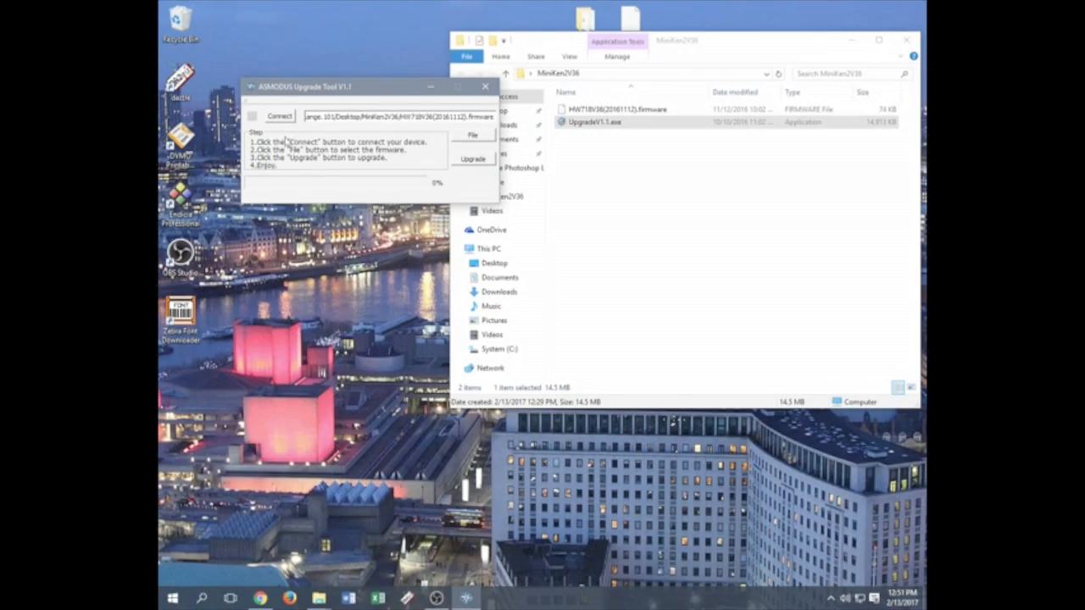
Step: Connect the second device and drag the upgrade tool window to the right
{"action": "left_click", "coordinate": [279, 116]}
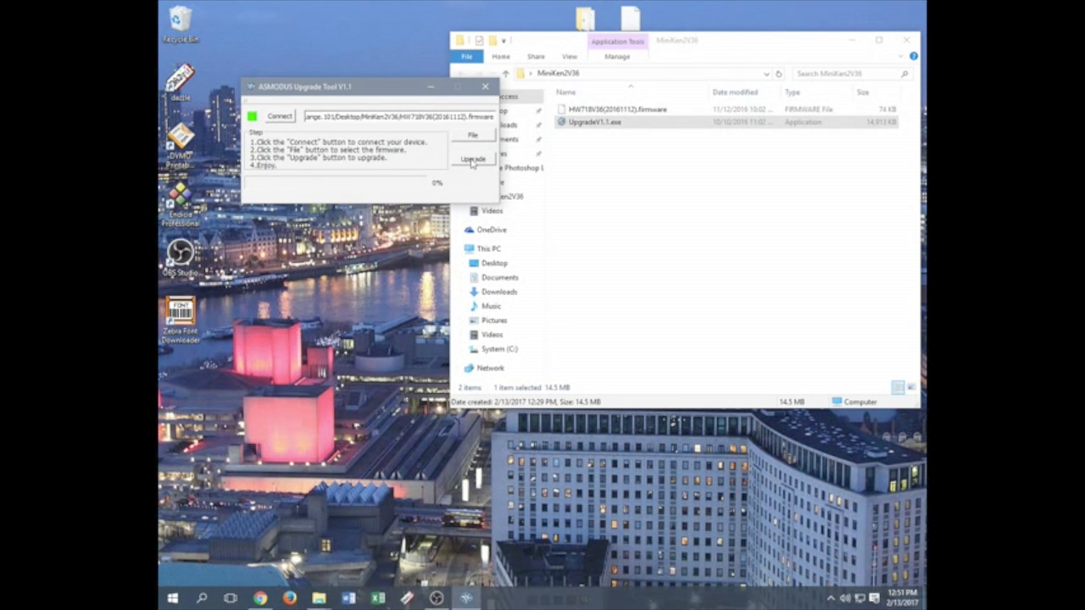
{"action": "left_click_drag", "start_coordinate": [304, 86], "coordinate": [345, 117]}
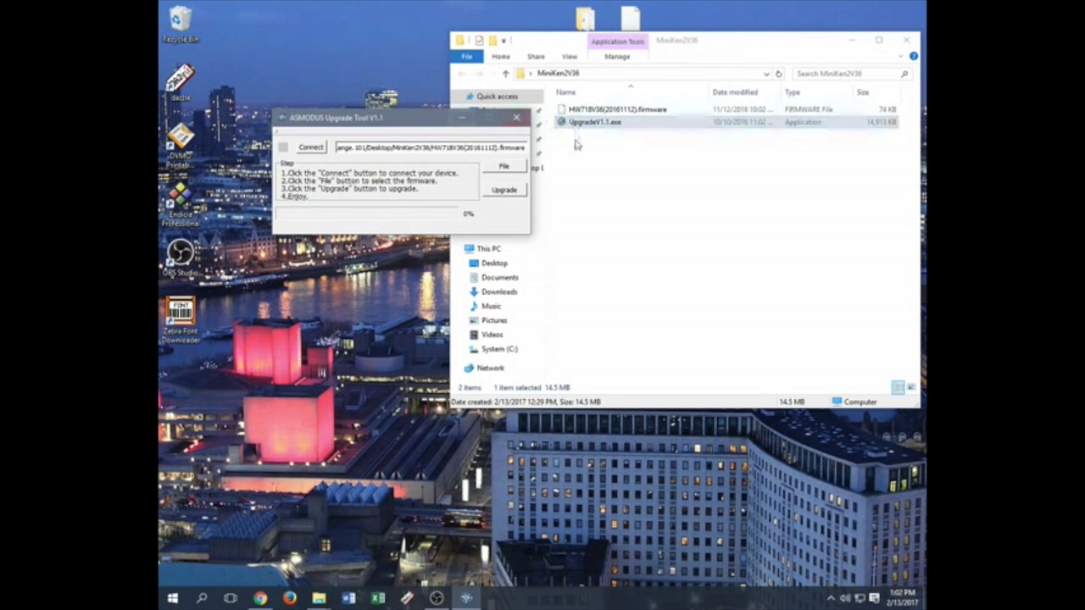
{"action": "mouse_move", "coordinate": [613, 242]}
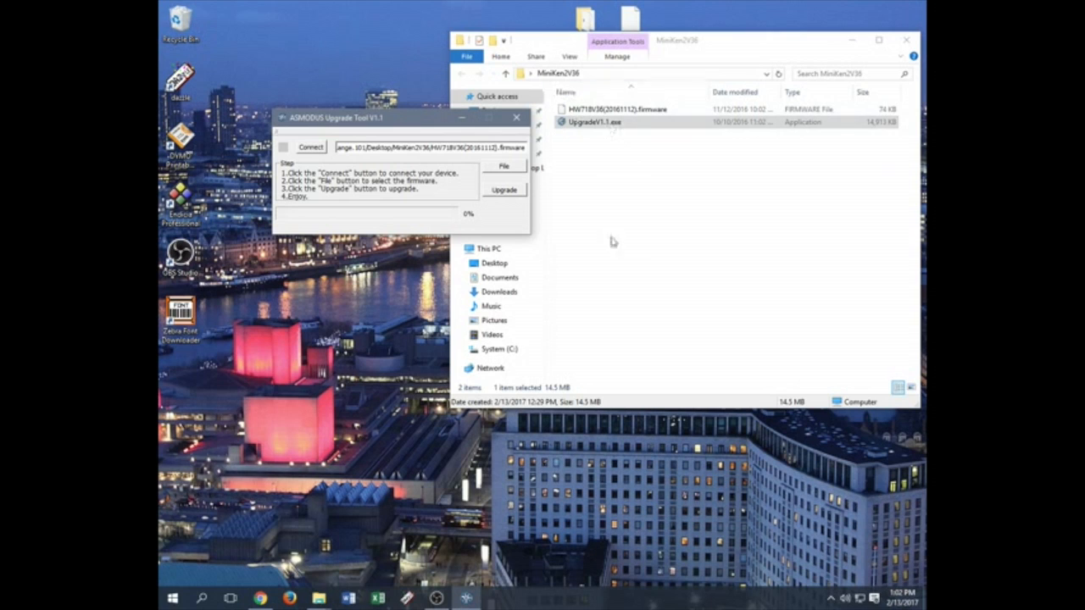
{"action": "mouse_move", "coordinate": [594, 167]}
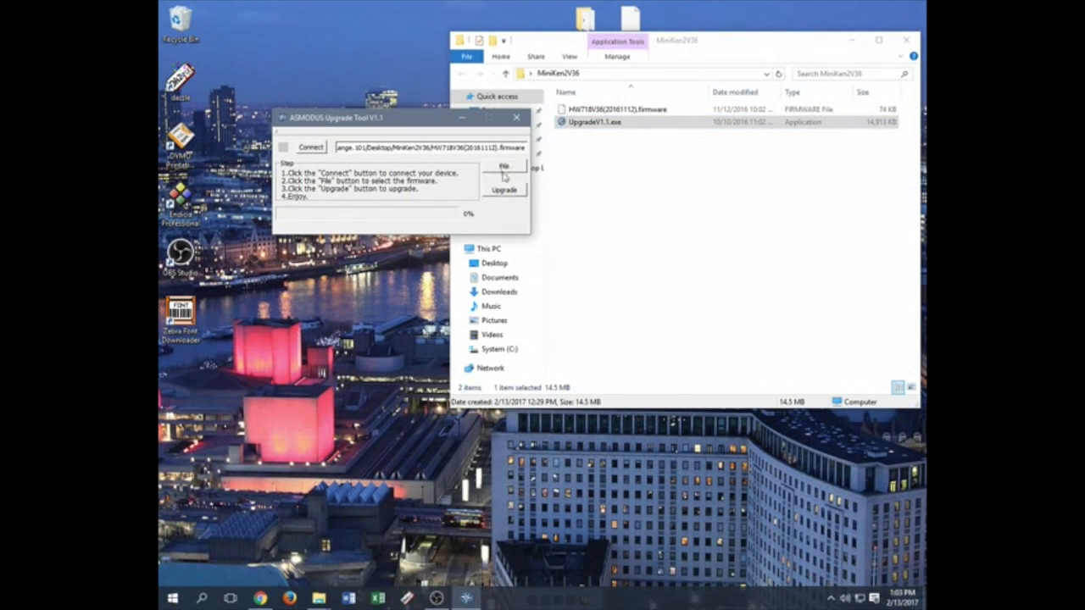
{"action": "mouse_move", "coordinate": [467, 214]}
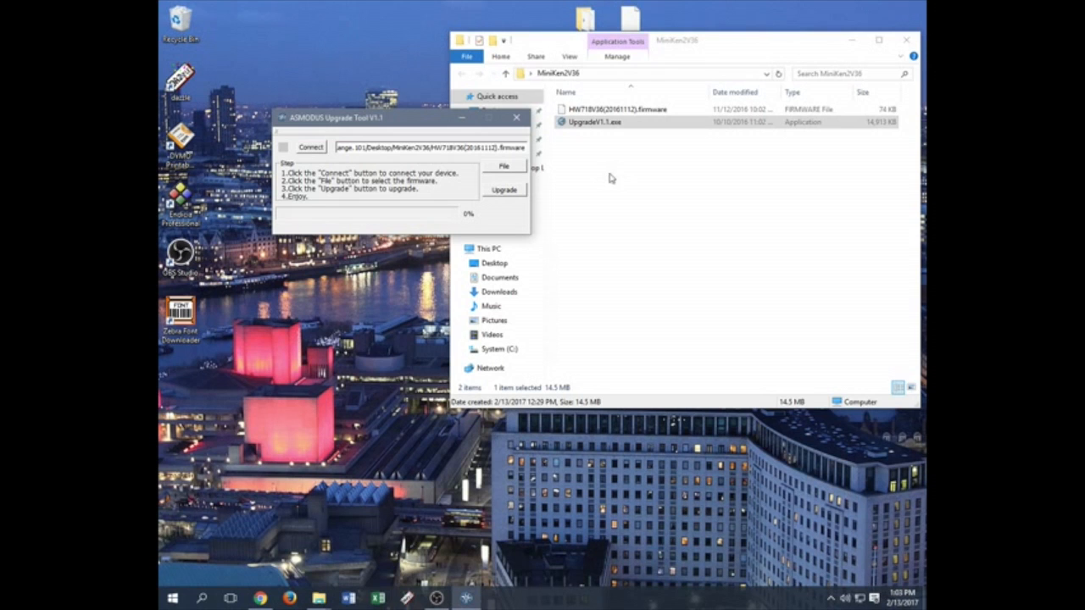
{"action": "mouse_move", "coordinate": [643, 181]}
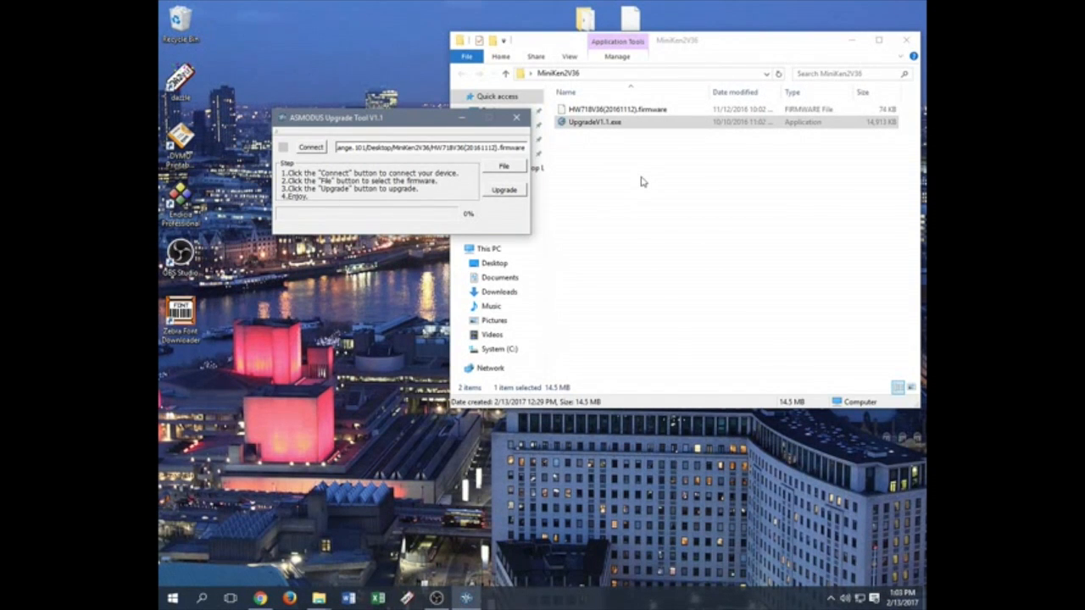
{"action": "mouse_move", "coordinate": [517, 117]}
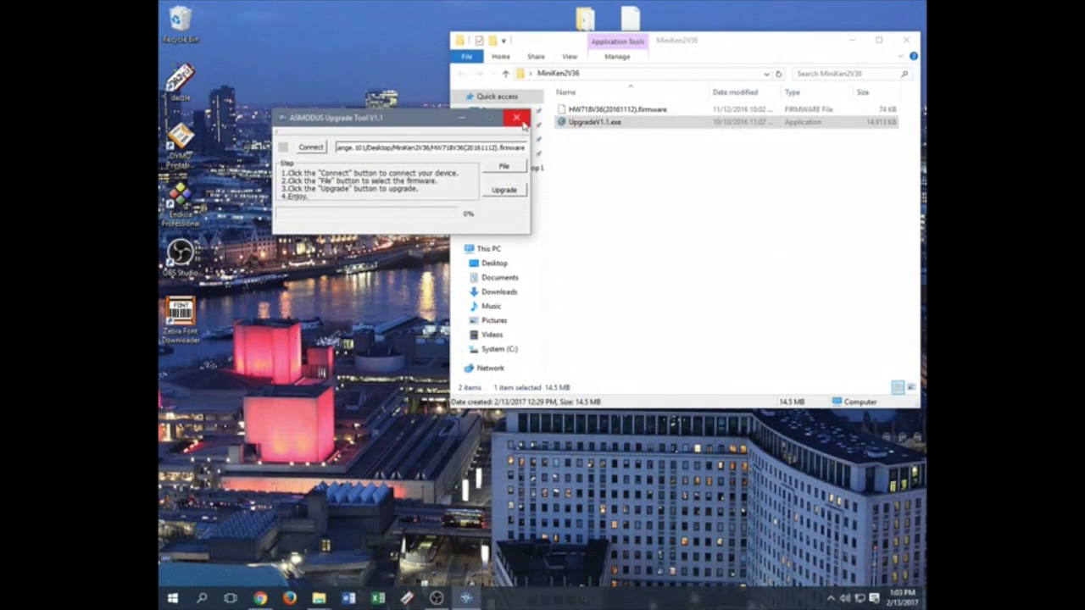
{"action": "mouse_move", "coordinate": [522, 117]}
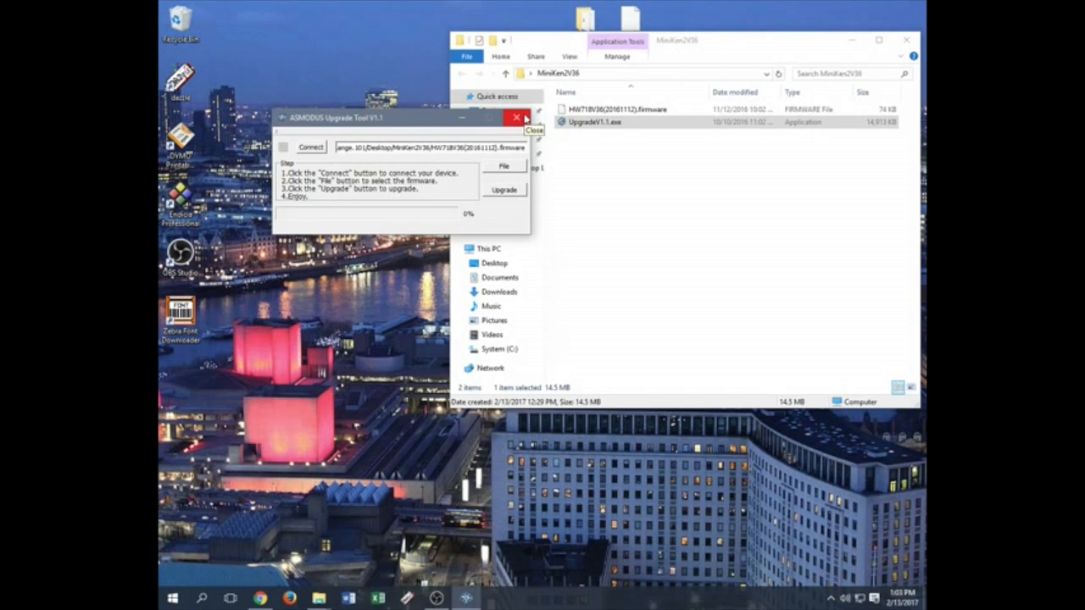